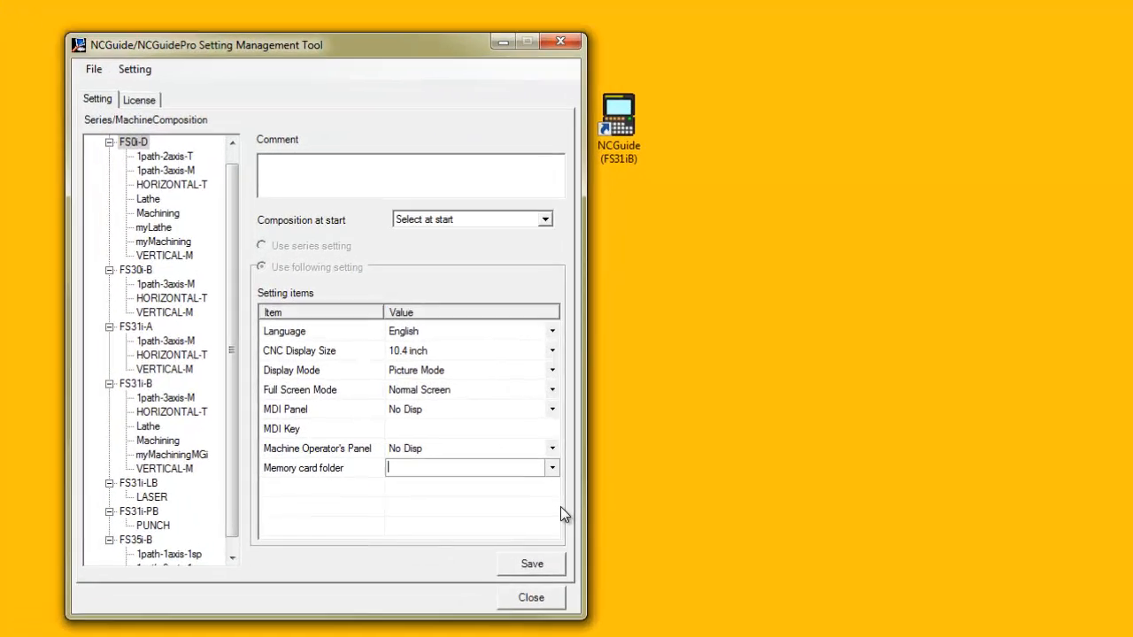
- Browse for the memory card folder and expand Computer to list the drives
{"action": "left_click", "coordinate": [552, 467]}
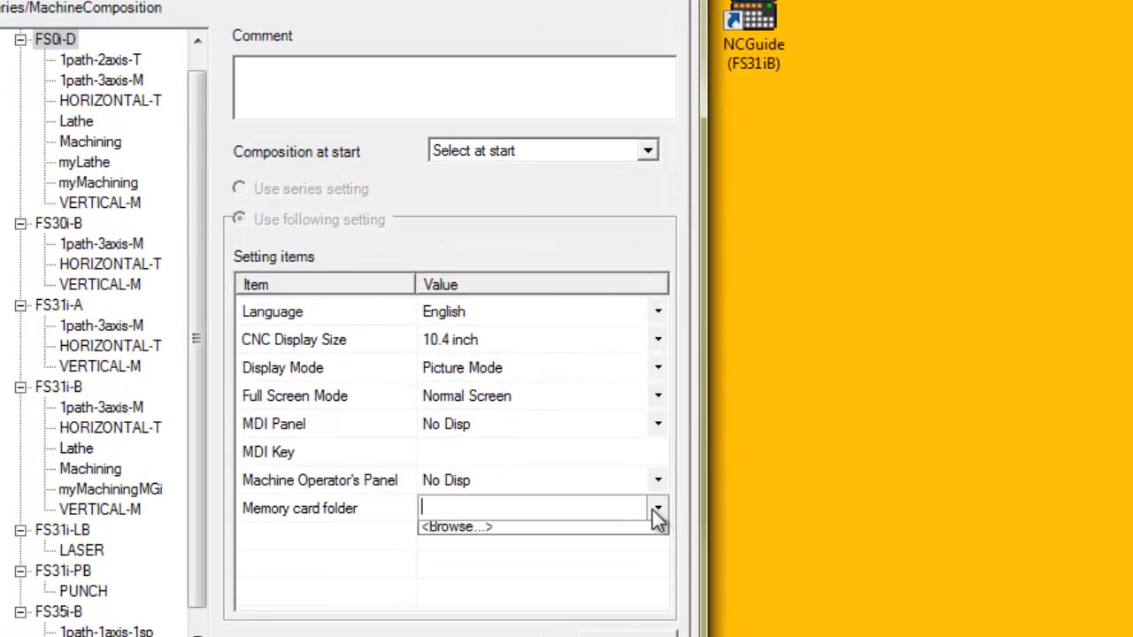
{"action": "left_click", "coordinate": [456, 526]}
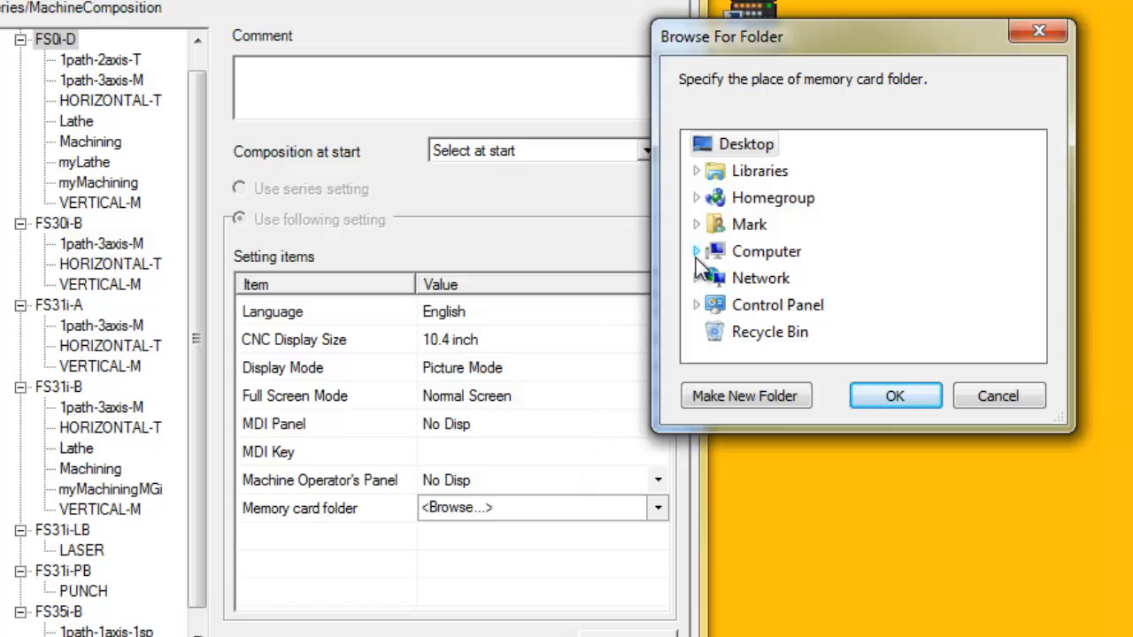
{"action": "left_click", "coordinate": [698, 251]}
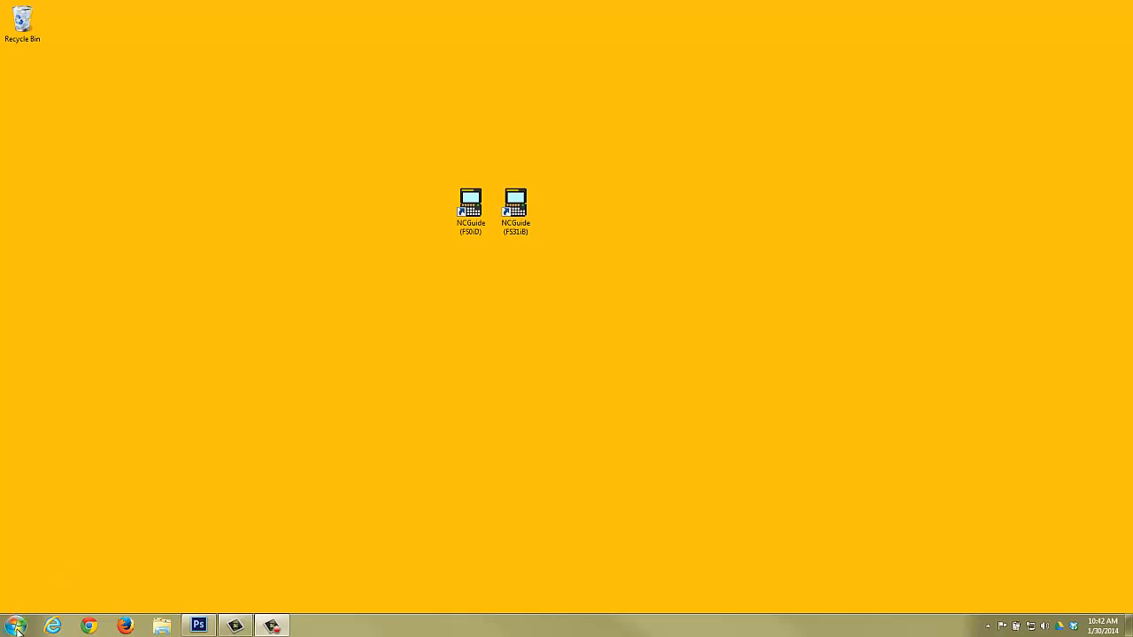
- Launch Computer Management from the Computer entry's Manage option
{"action": "left_click", "coordinate": [15, 627]}
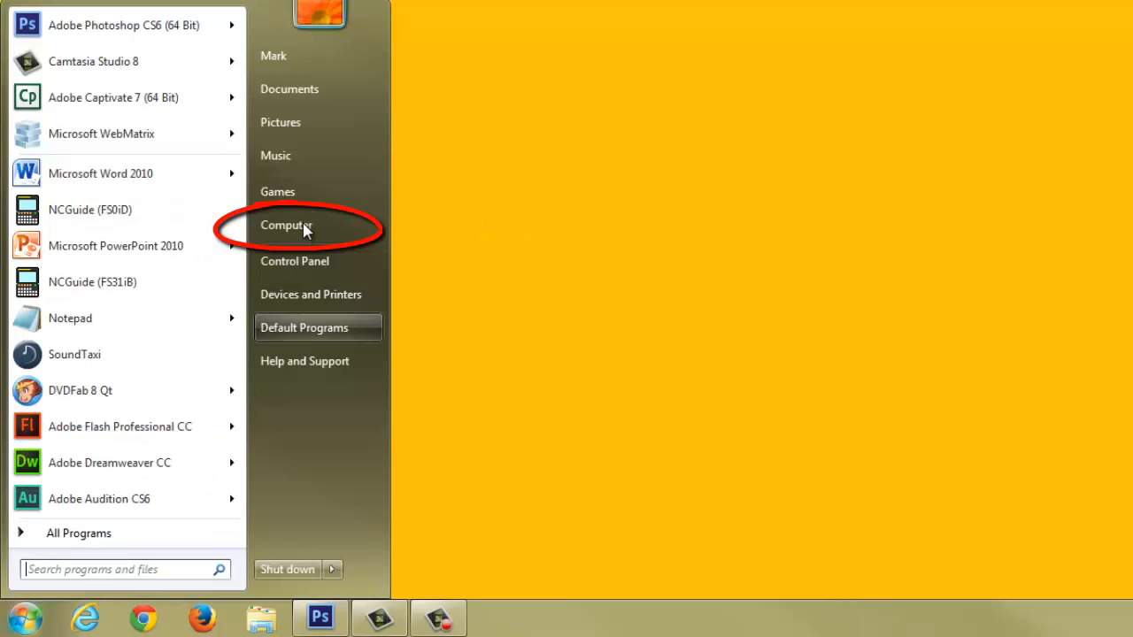
{"action": "mouse_move", "coordinate": [301, 225]}
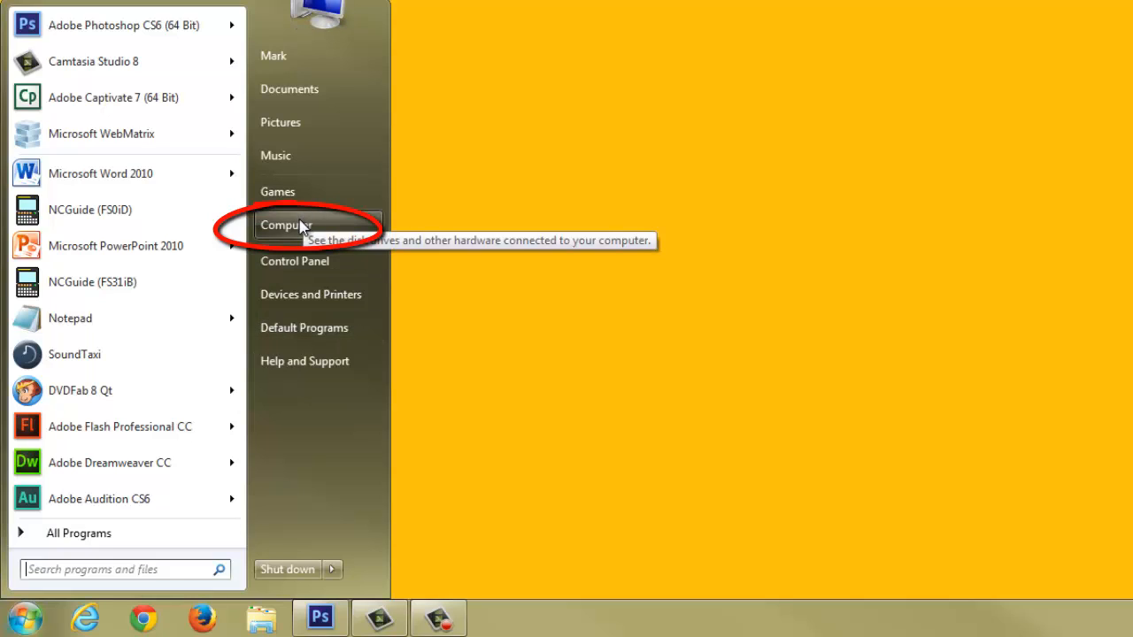
{"action": "right_click", "coordinate": [283, 225]}
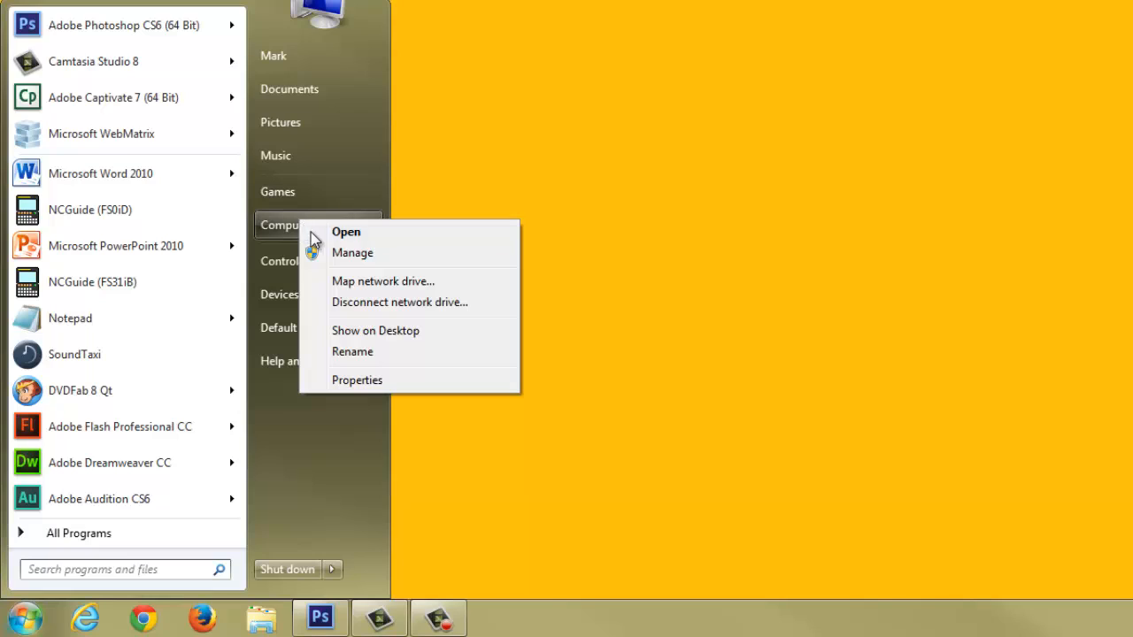
{"action": "left_click", "coordinate": [353, 252]}
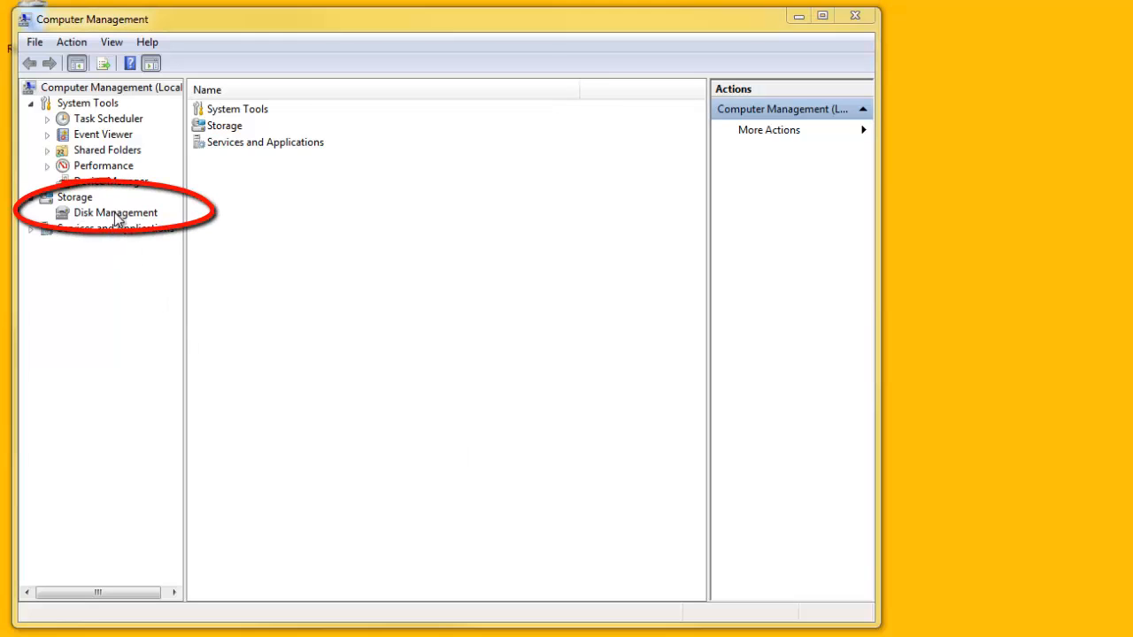
- Show the Disk Management view listing the 962 MB removable drive D:
{"action": "left_click", "coordinate": [115, 213]}
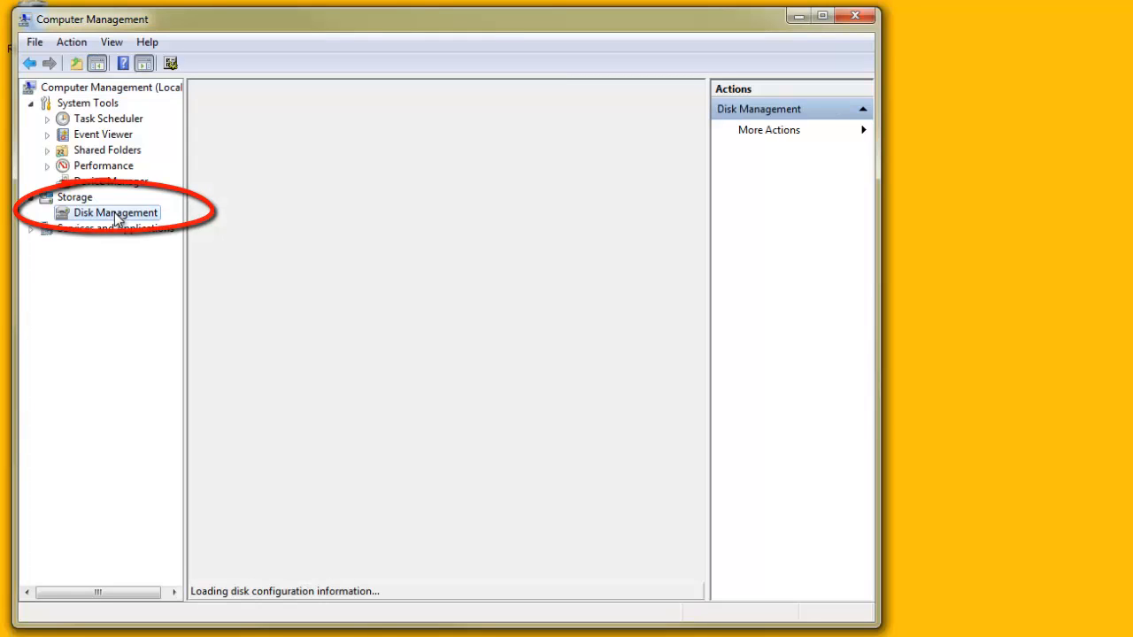
{"action": "left_click", "coordinate": [115, 212]}
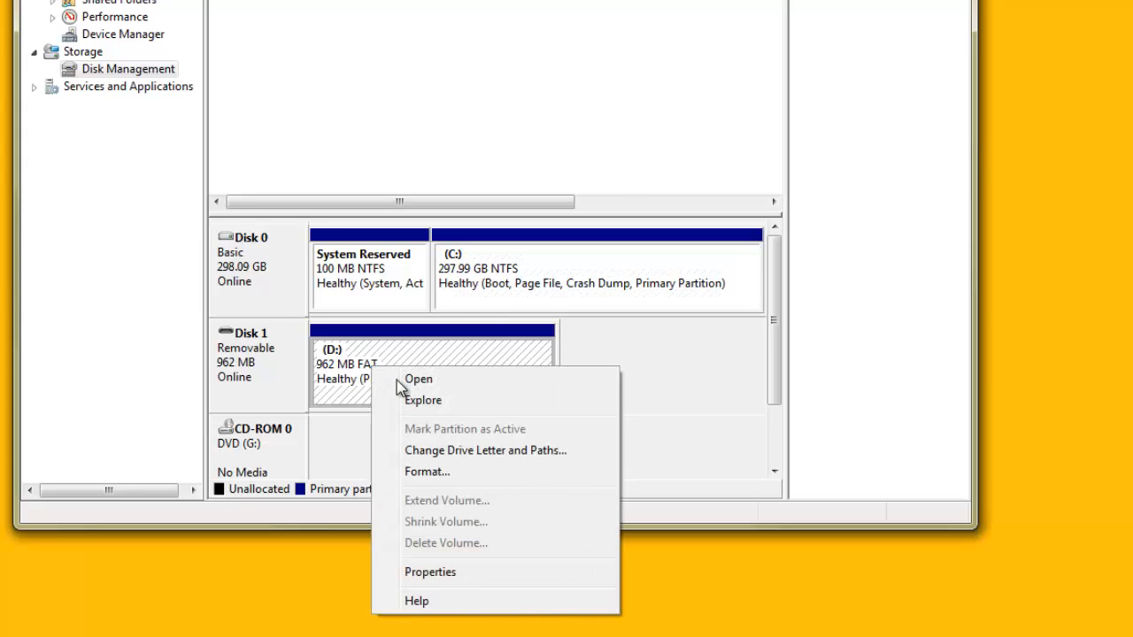
{"action": "mouse_move", "coordinate": [537, 457]}
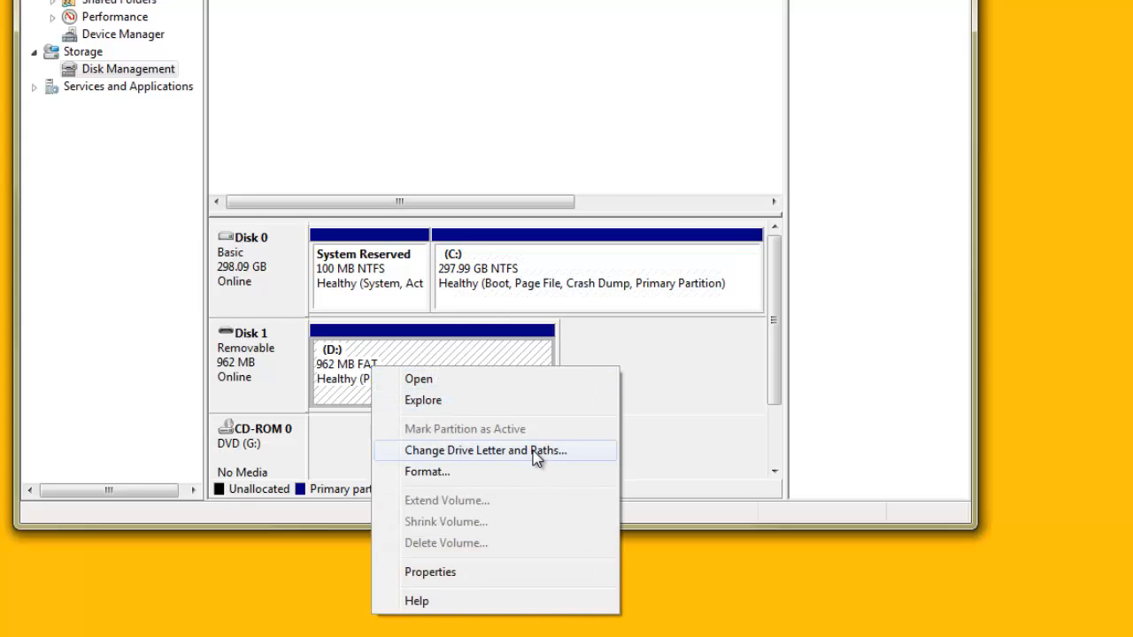
- Reassign the 962 MB removable partition from drive letter D to M and accept the warning
{"action": "left_click", "coordinate": [481, 451]}
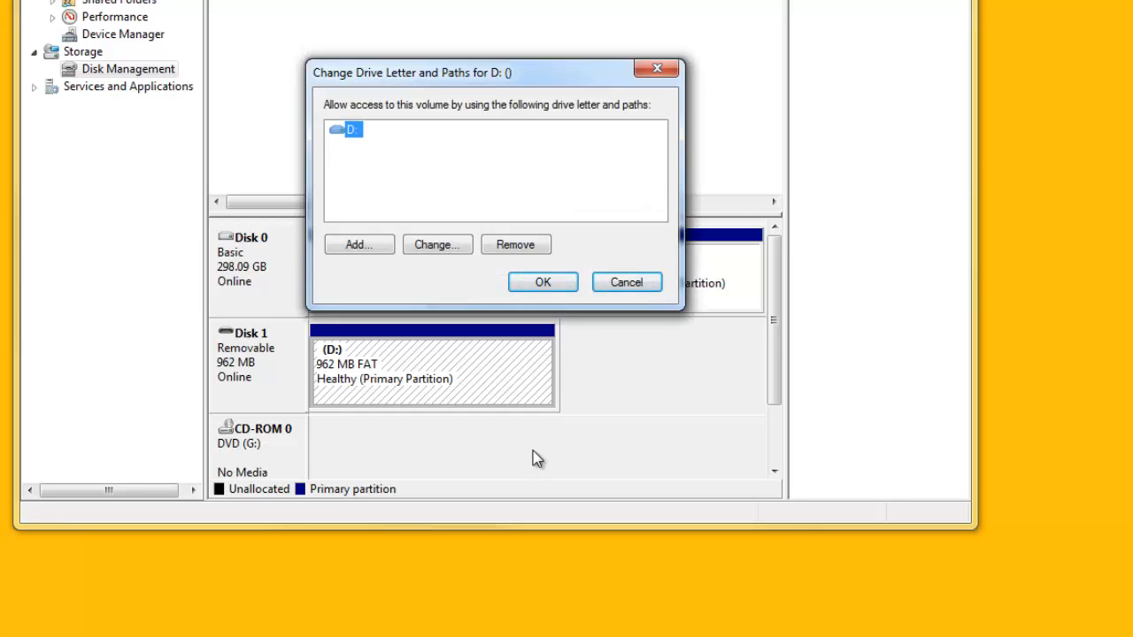
{"action": "mouse_move", "coordinate": [437, 244]}
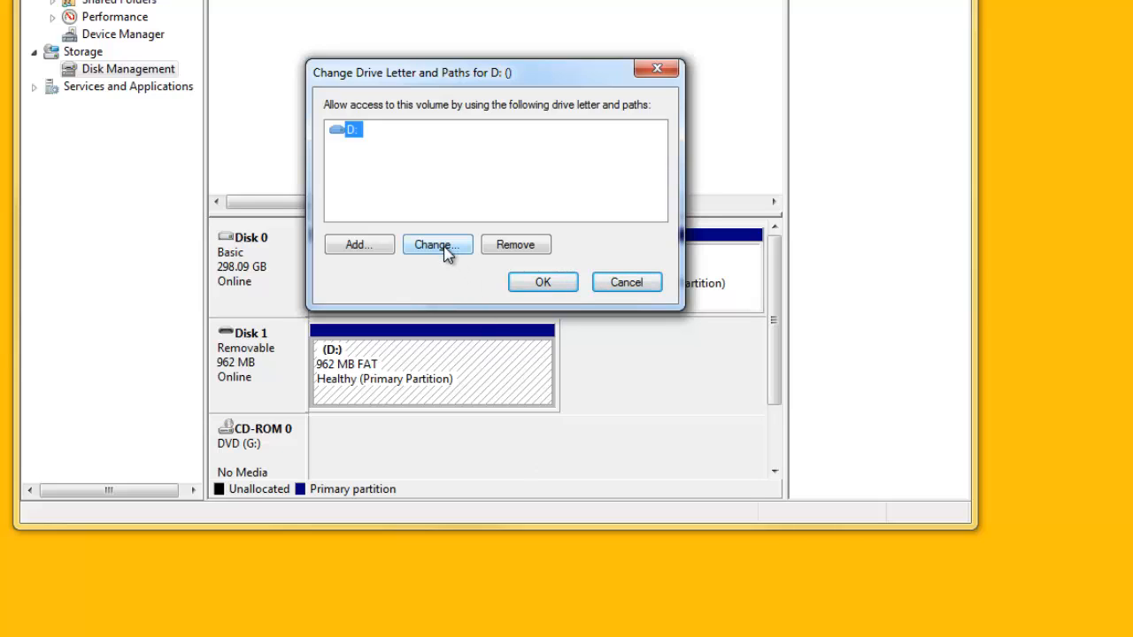
{"action": "left_click", "coordinate": [435, 245]}
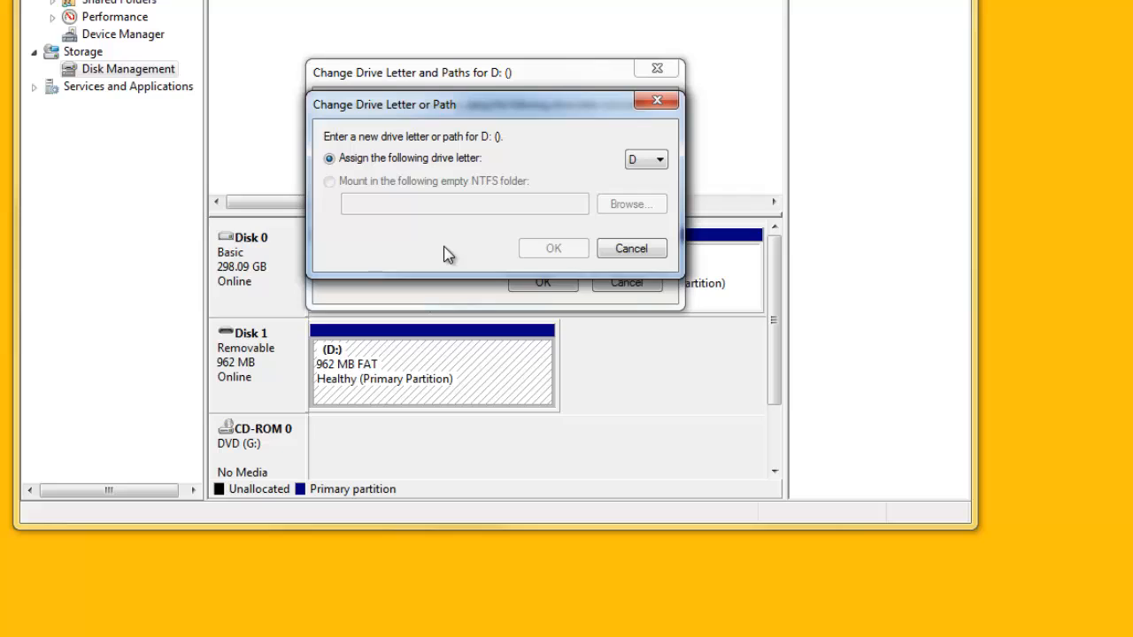
{"action": "left_click", "coordinate": [658, 160]}
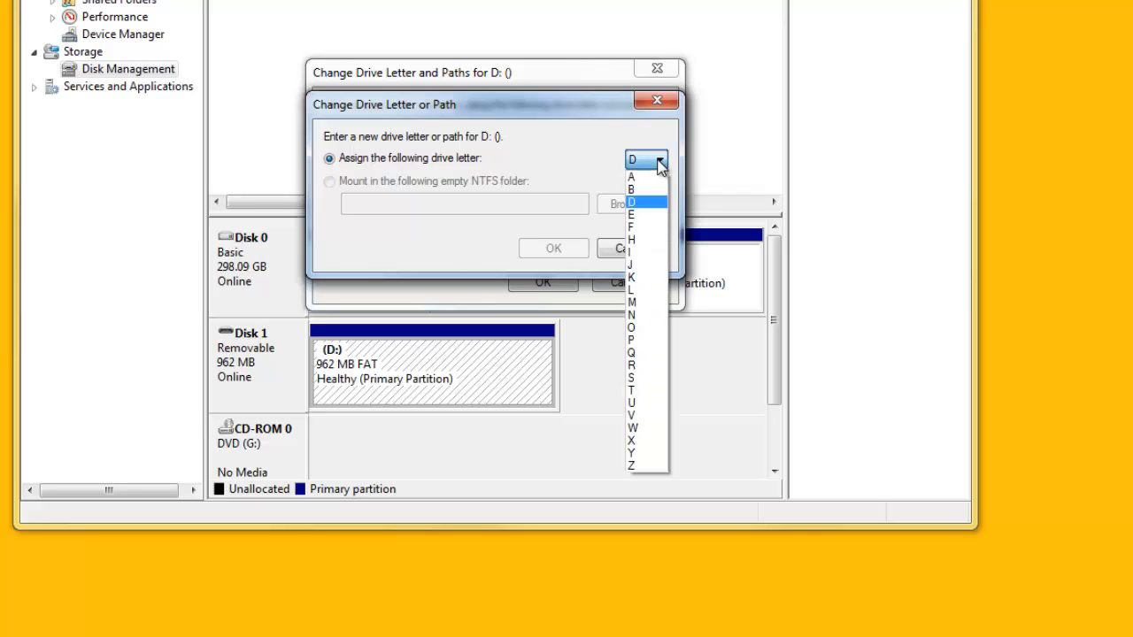
{"action": "mouse_move", "coordinate": [641, 290]}
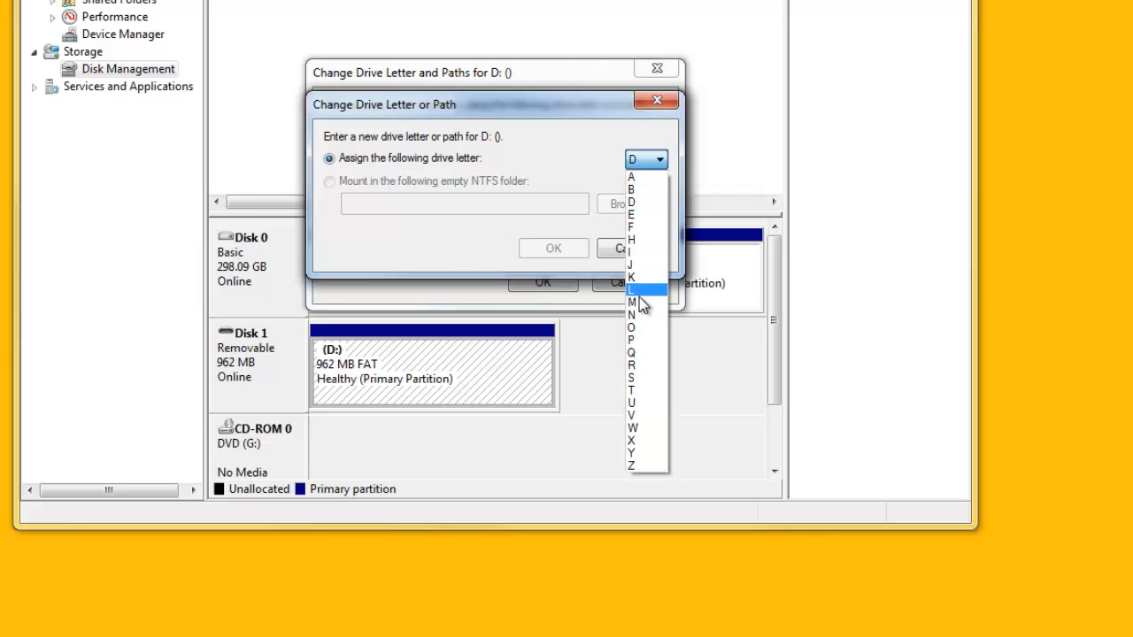
{"action": "mouse_move", "coordinate": [634, 305]}
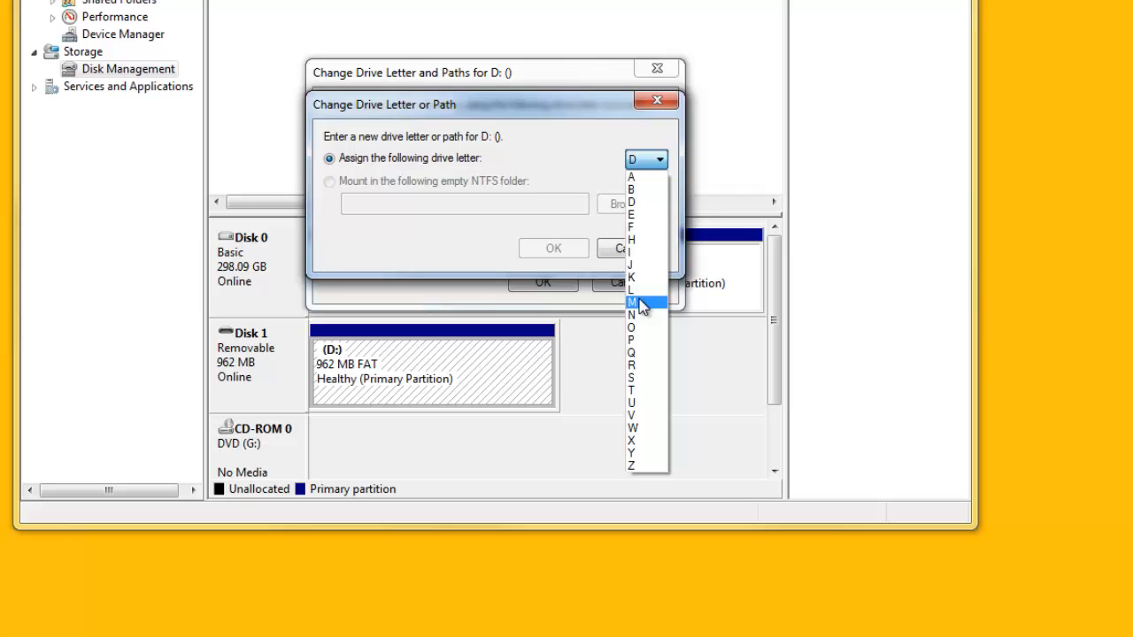
{"action": "left_click", "coordinate": [630, 303]}
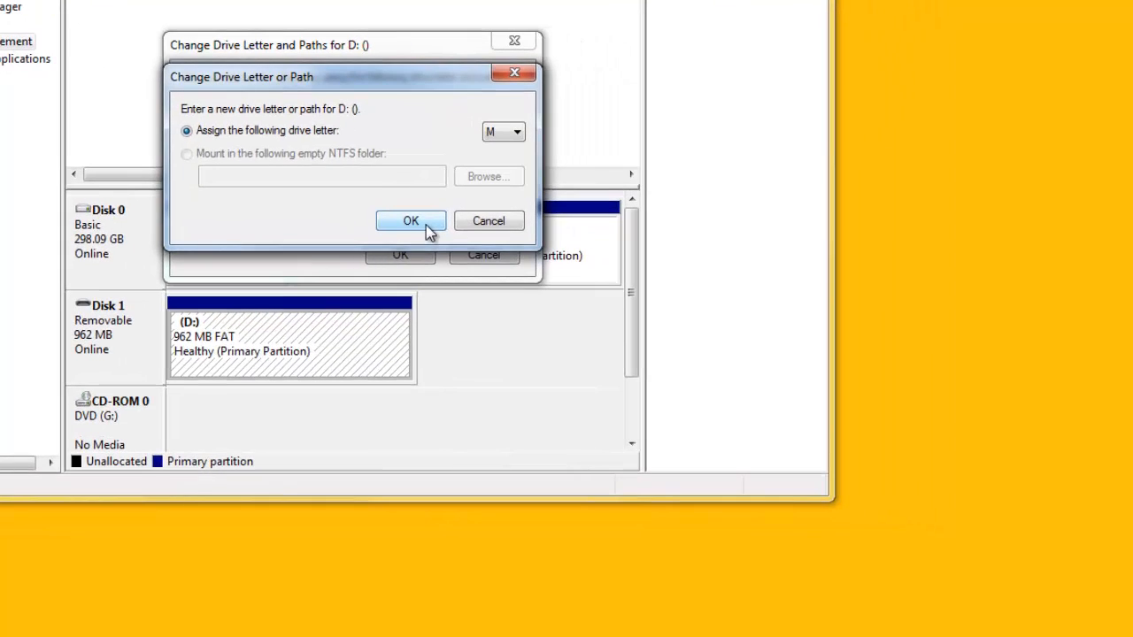
{"action": "left_click", "coordinate": [411, 220]}
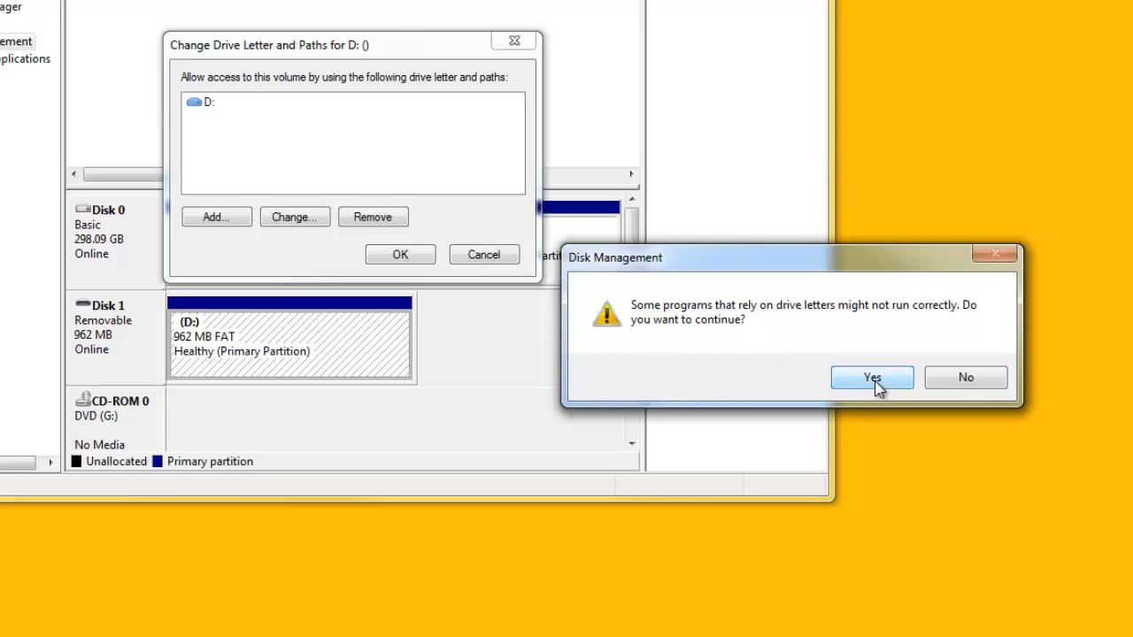
{"action": "left_click", "coordinate": [871, 377]}
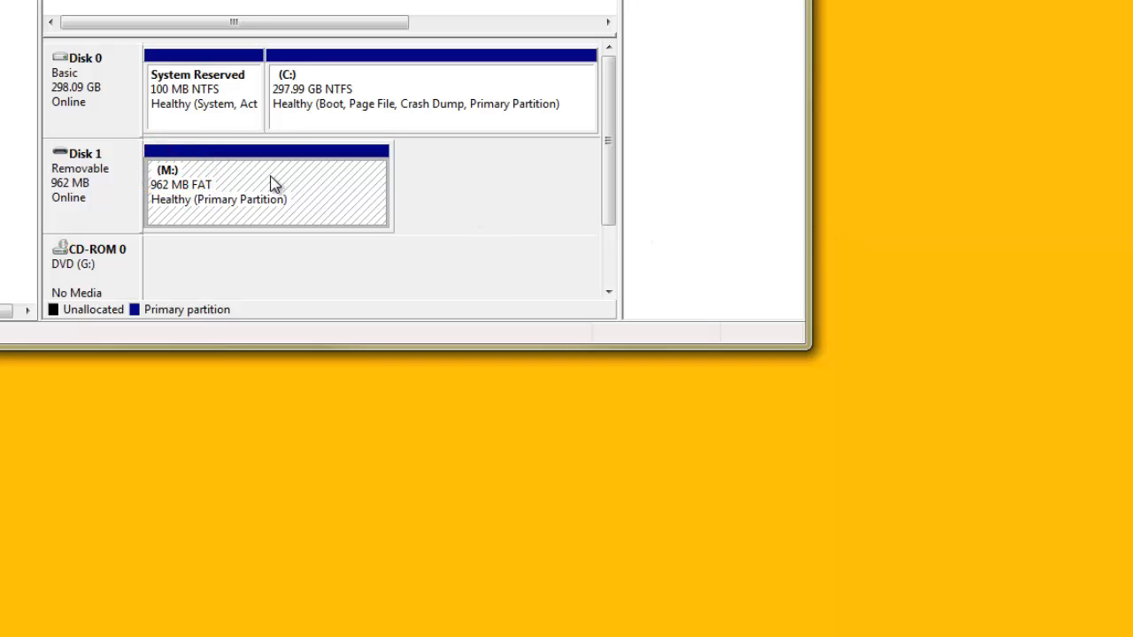
- Name the removable drive M: MEMCARD via its properties
{"action": "right_click", "coordinate": [266, 186]}
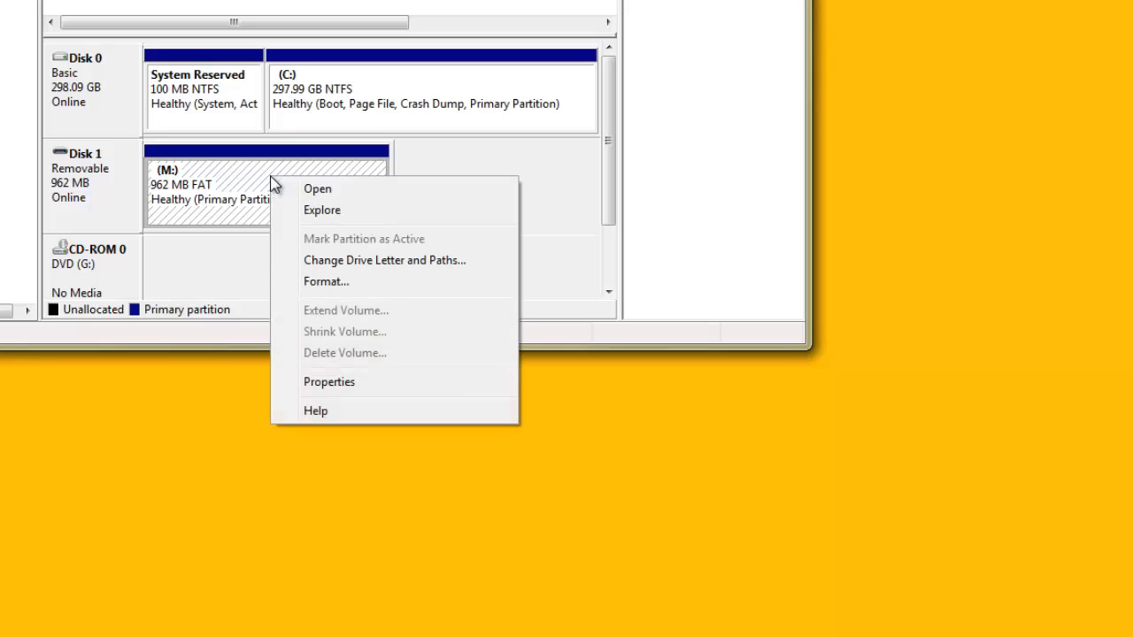
{"action": "mouse_move", "coordinate": [353, 386]}
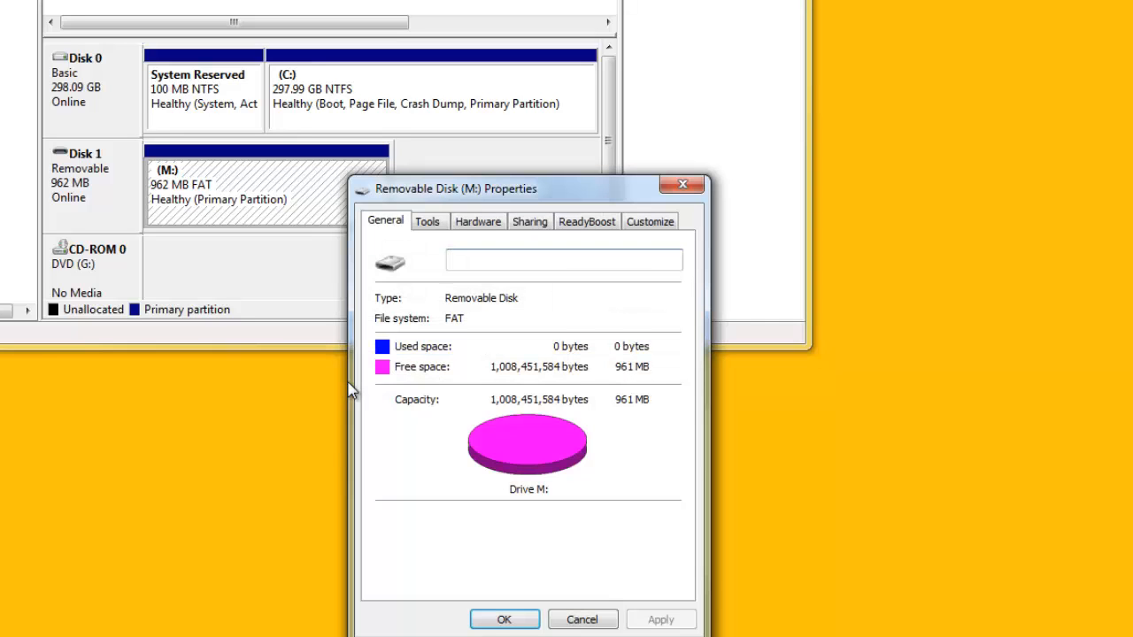
{"action": "left_click", "coordinate": [563, 258]}
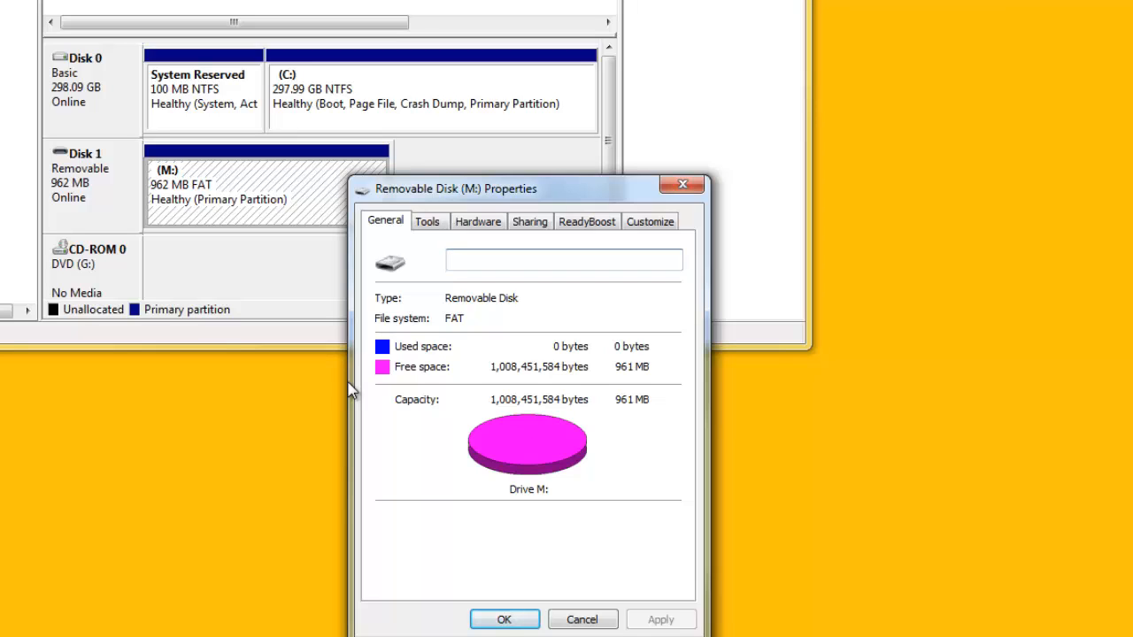
{"action": "type", "text": "MEMCARD"}
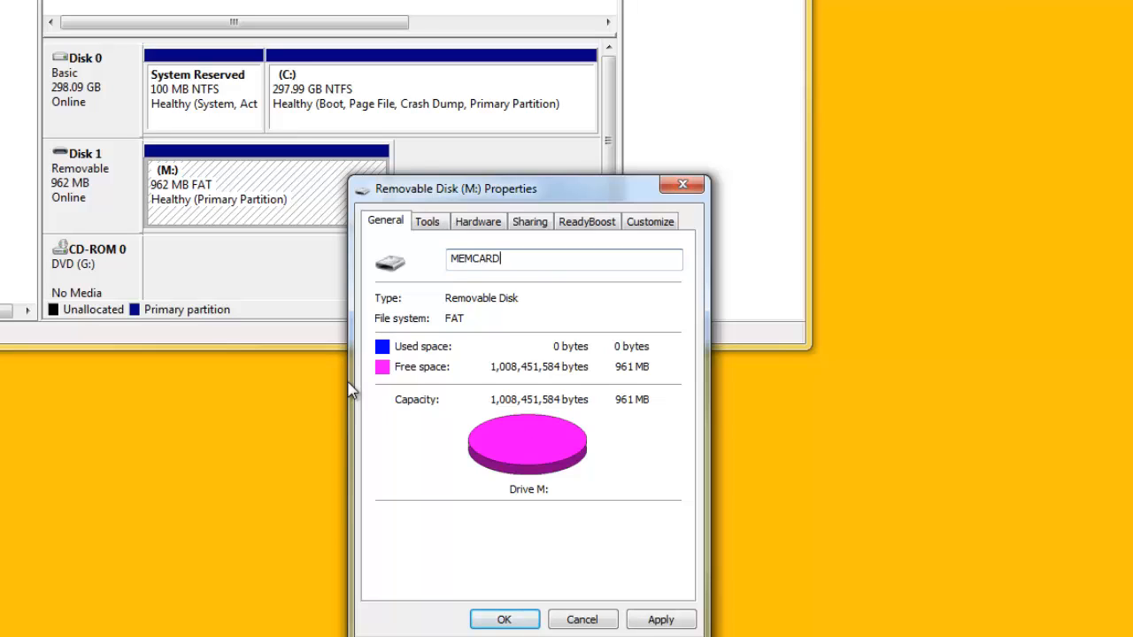
{"action": "mouse_move", "coordinate": [368, 422]}
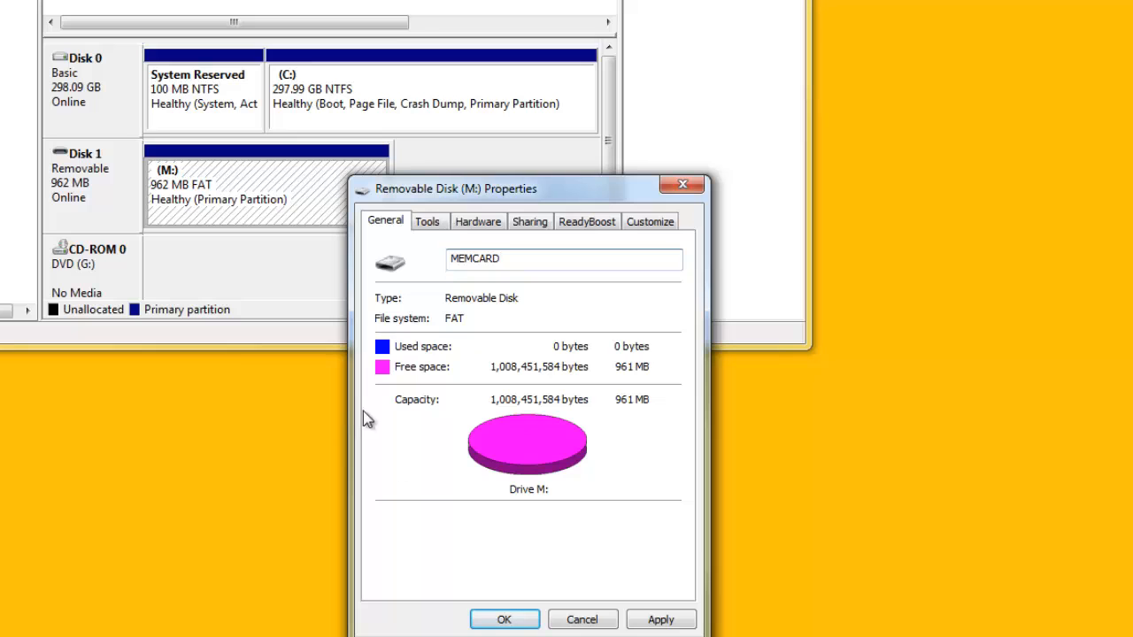
{"action": "left_click", "coordinate": [503, 620]}
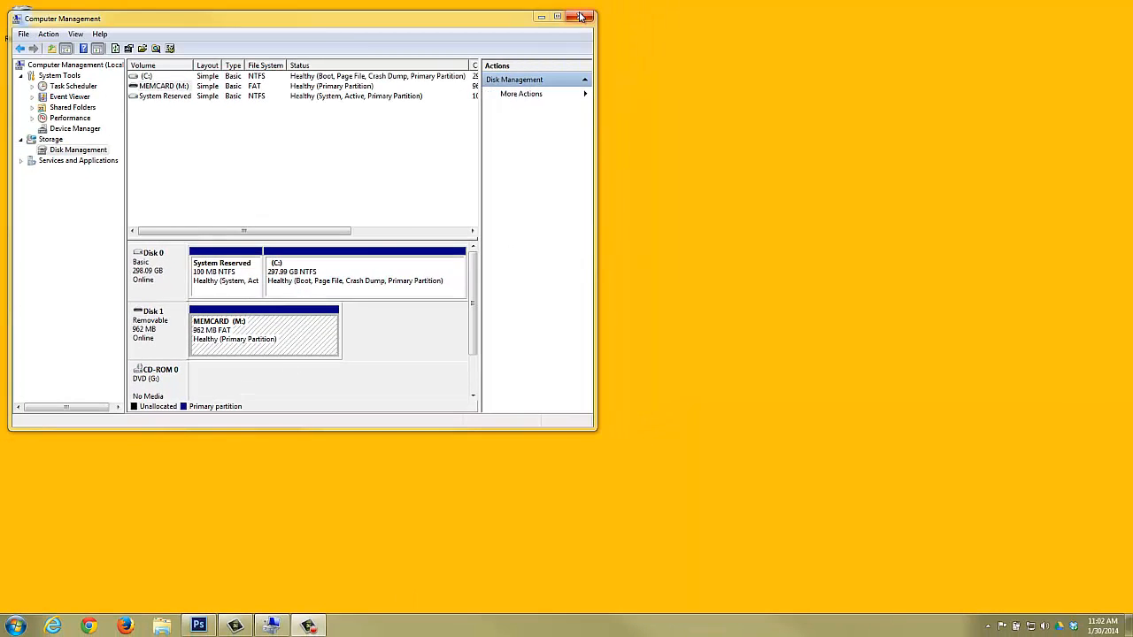
- Back in the Setting Management Tool, expand Computer to reveal MEMCARD (M:)
{"action": "left_click", "coordinate": [580, 18]}
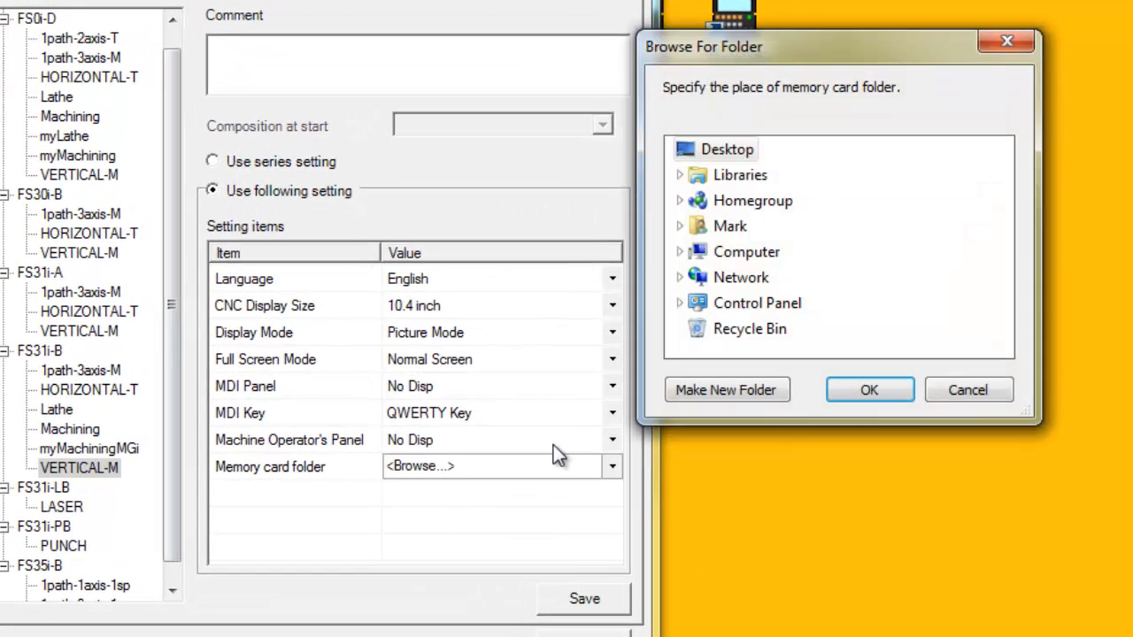
{"action": "left_click", "coordinate": [680, 251]}
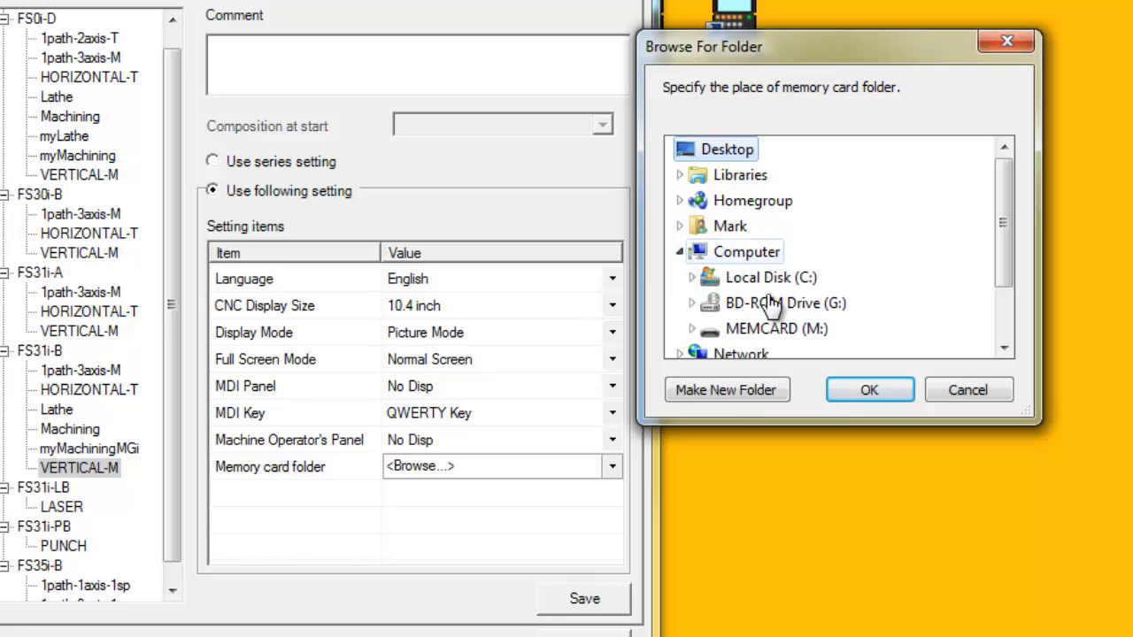